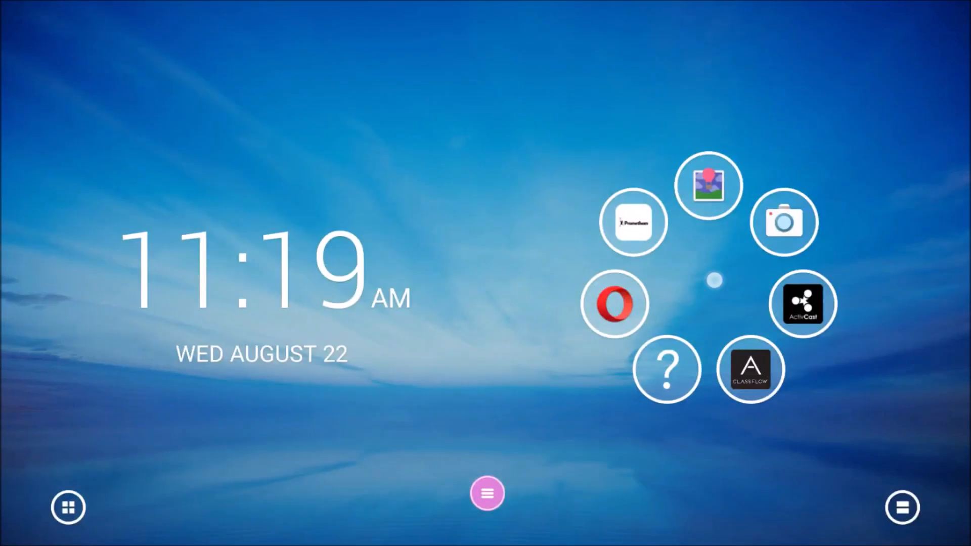
Bring up the Generic app list for adding a new bubble to the ring.
click(487, 493)
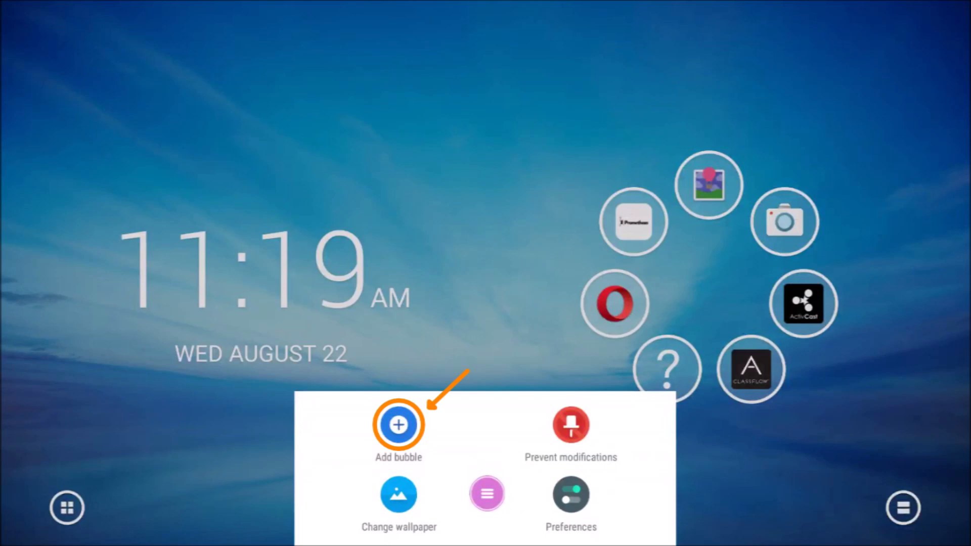
click(398, 424)
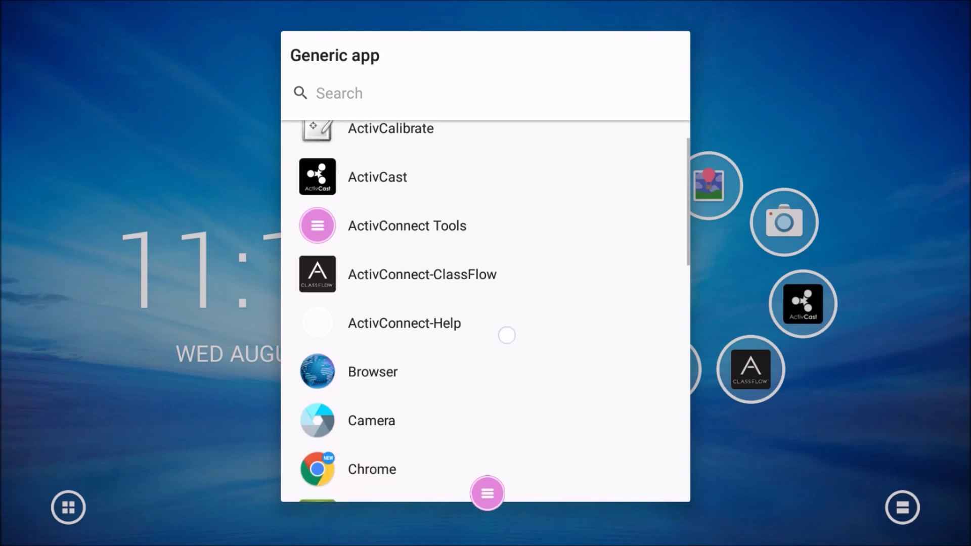
Scroll the app list to reach Chrome and add it as a bubble.
scroll(down, 3)
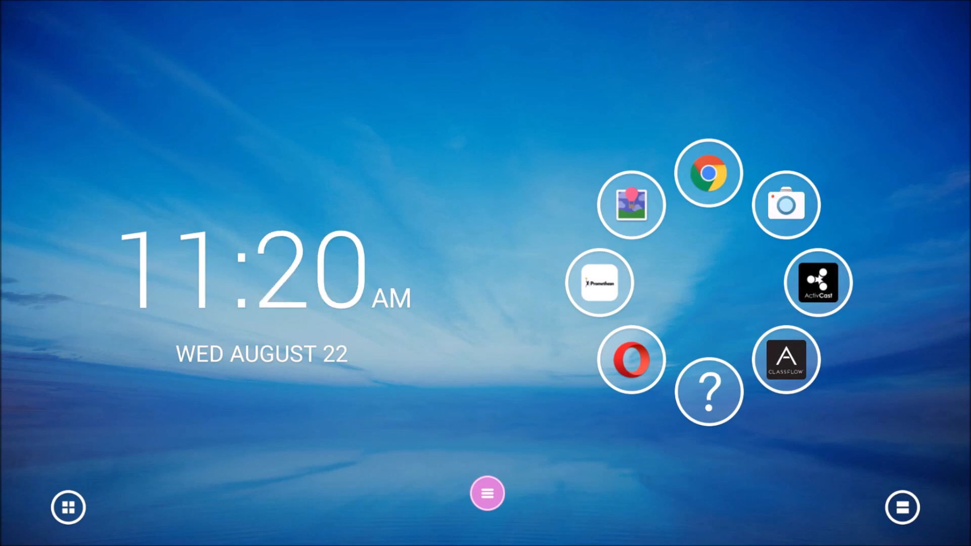
mouse_move(710, 277)
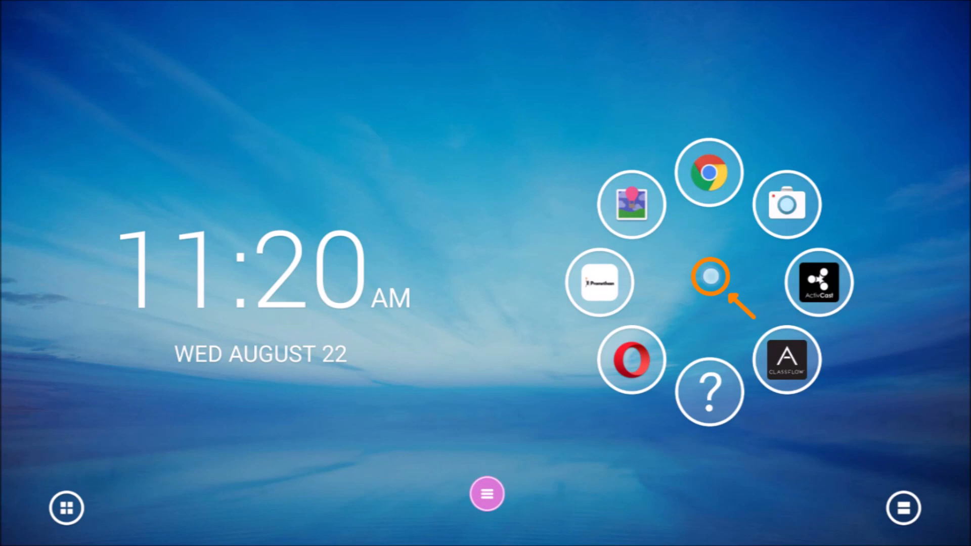
Add a Folder bubble to the ring and dismiss its empty contents panel.
click(486, 494)
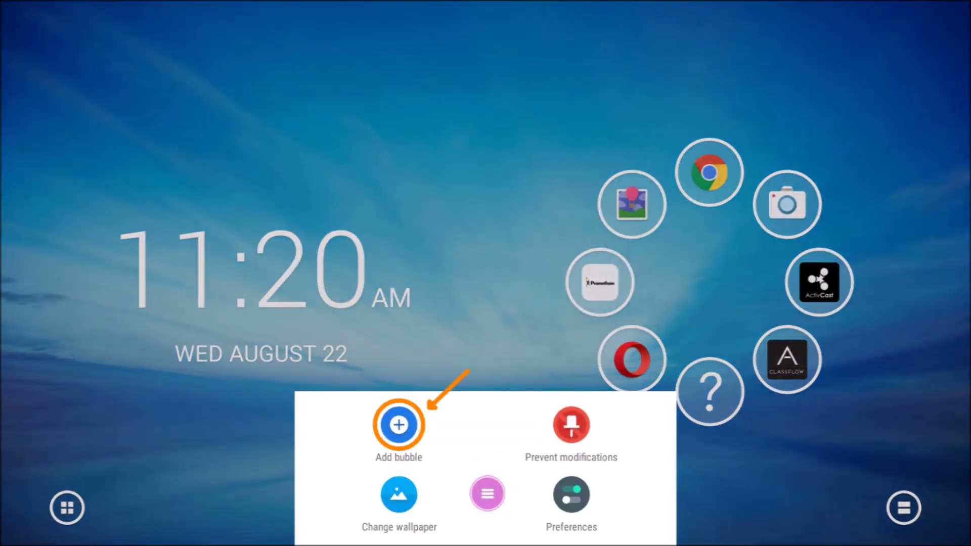
click(399, 425)
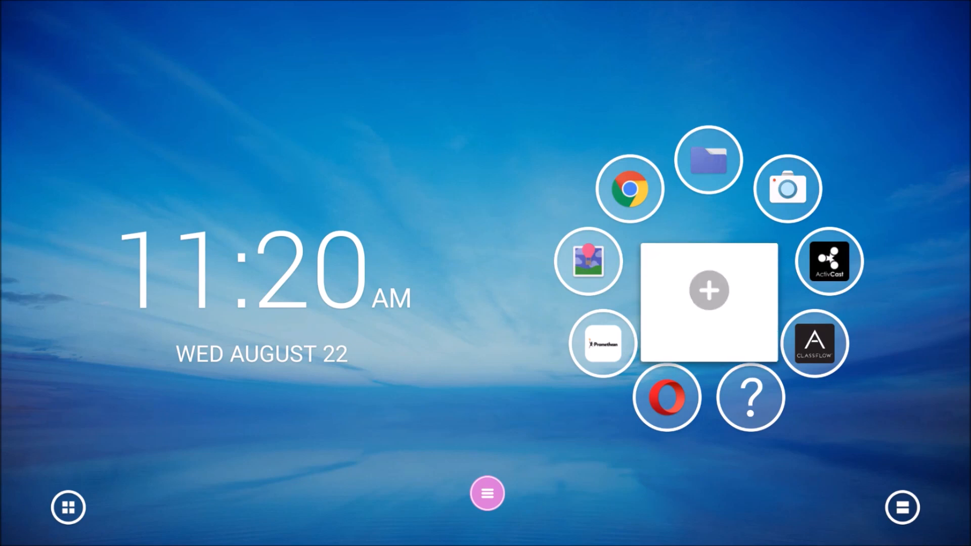
click(708, 290)
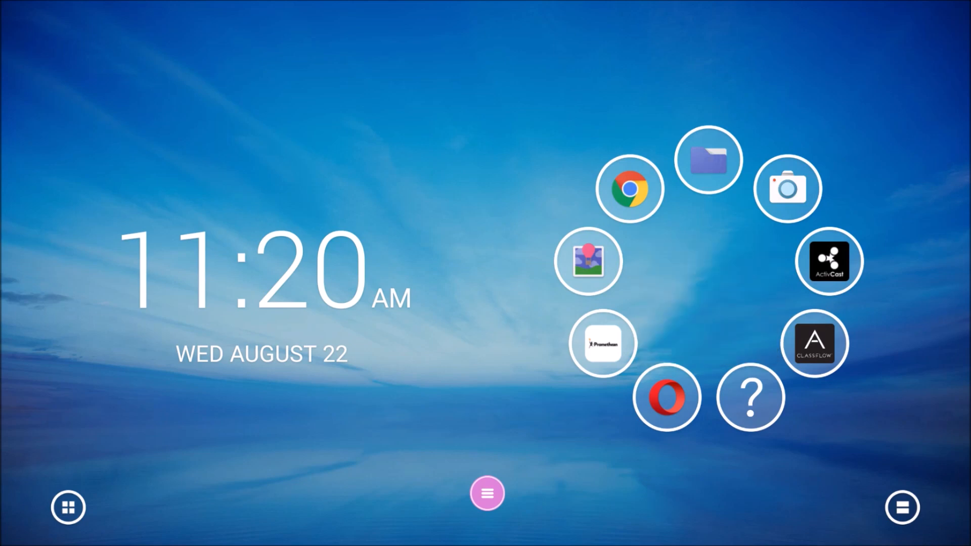